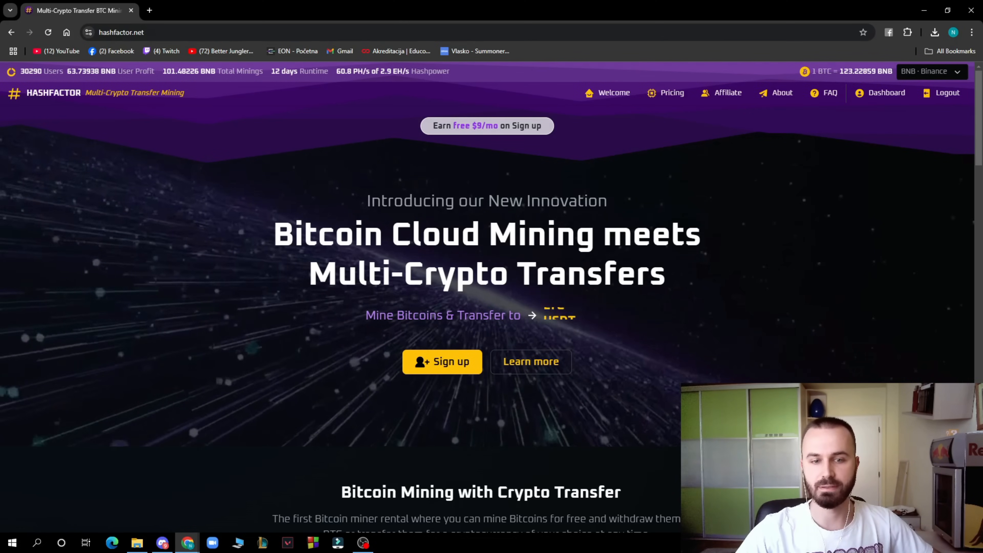
Step: Browse the affiliate and pricing pages, then return to the account dashboard
scroll(down, 3)
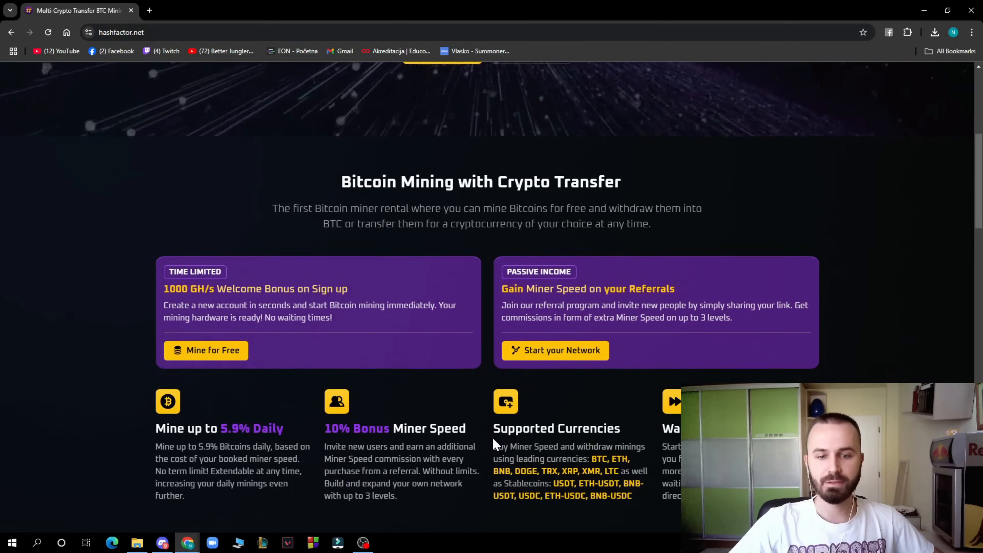
scroll(down, 3)
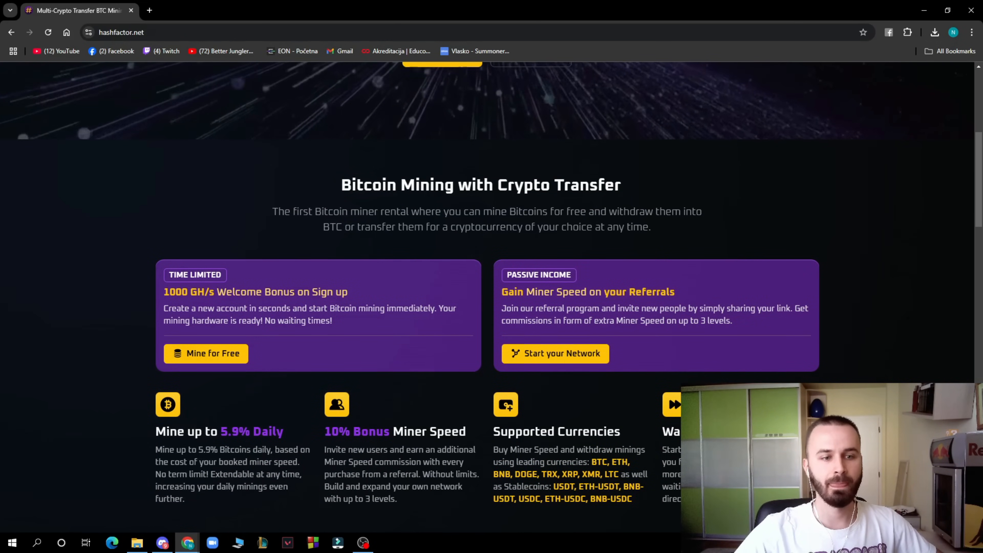
mouse_move(296, 344)
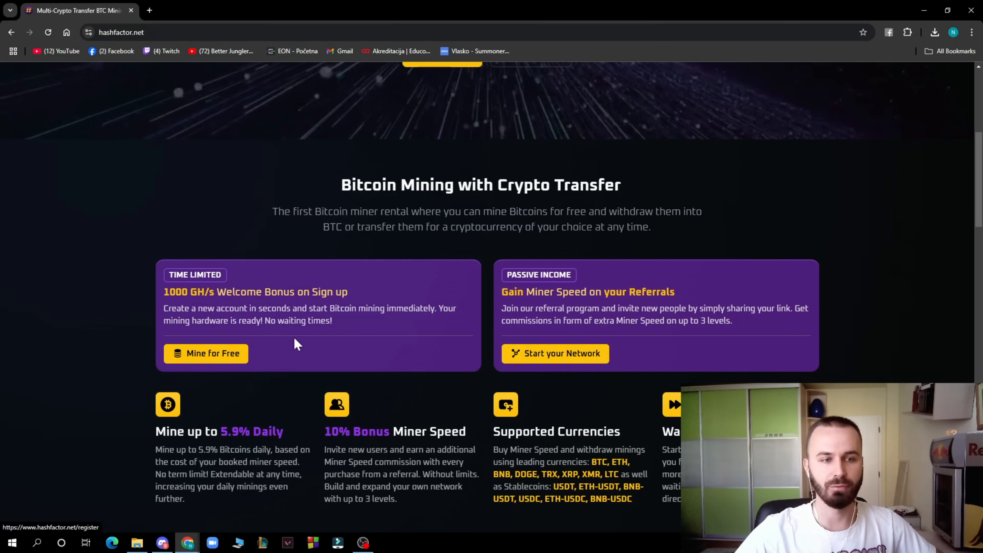
scroll(down, 3)
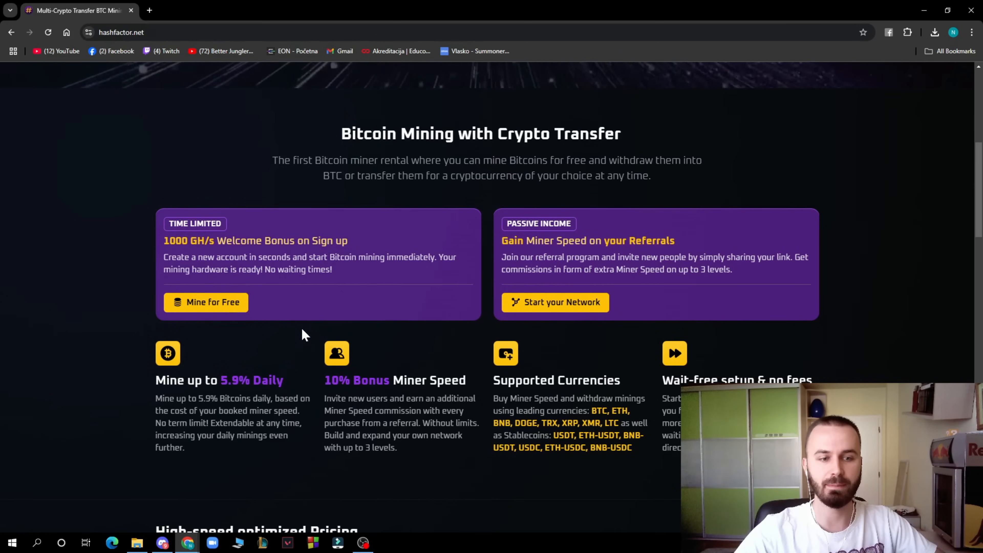
scroll(down, 3)
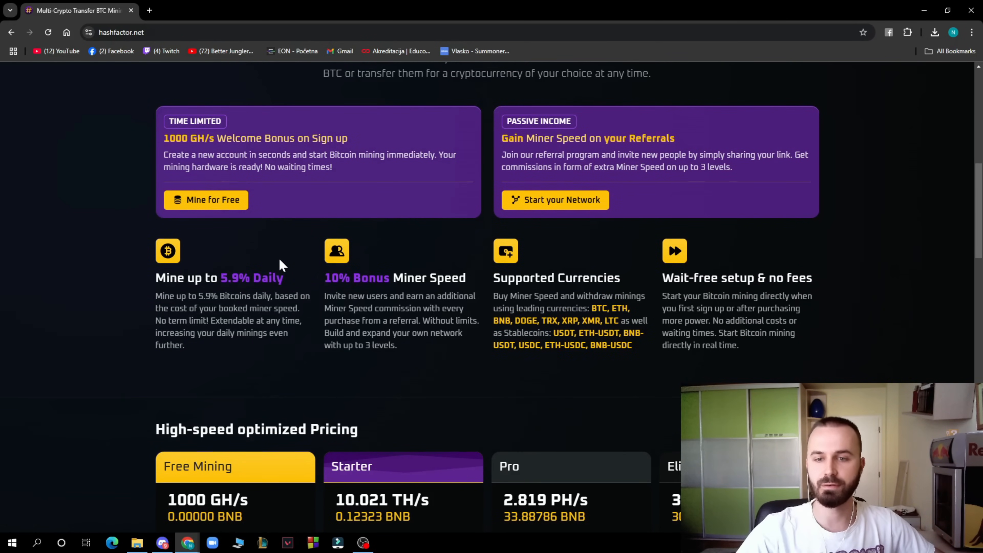
scroll(down, 3)
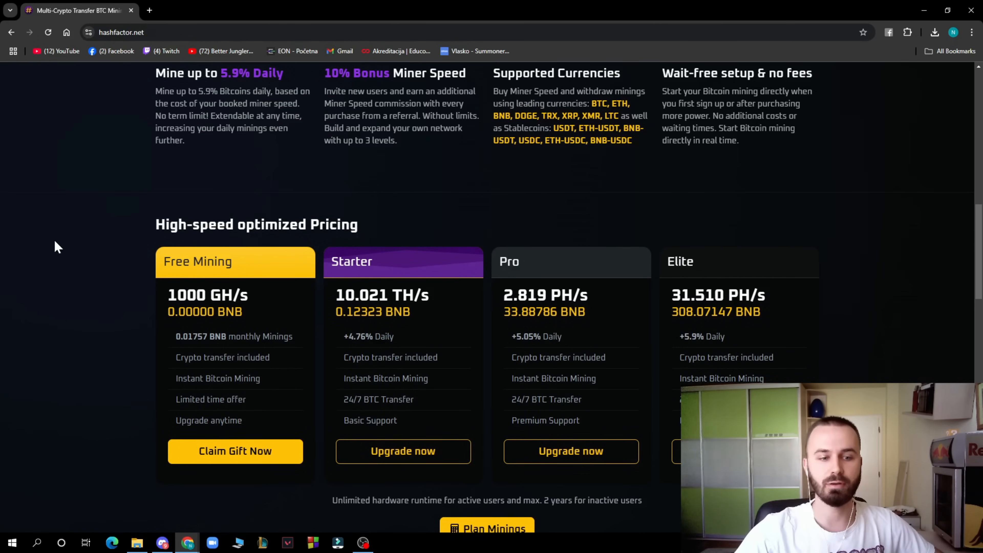
mouse_move(127, 385)
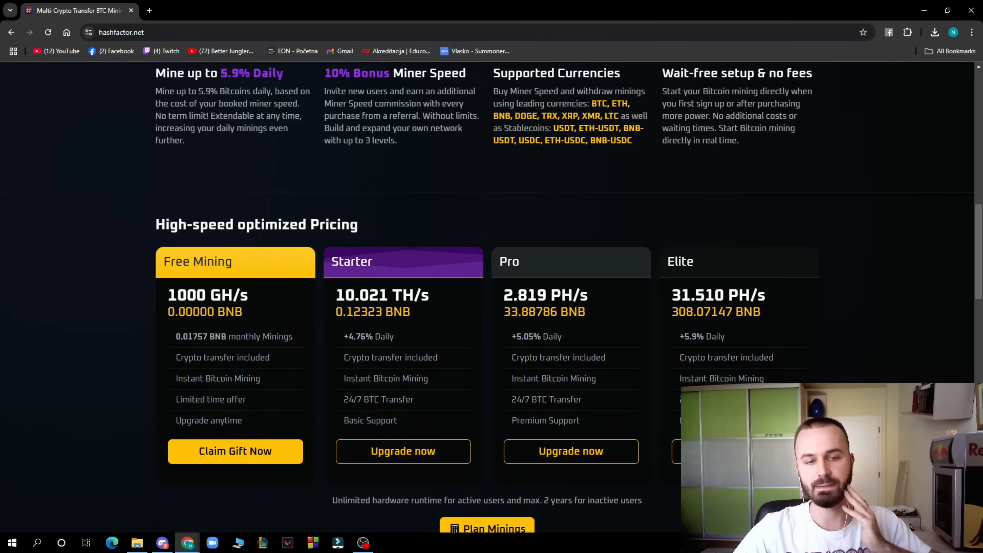
mouse_move(549, 373)
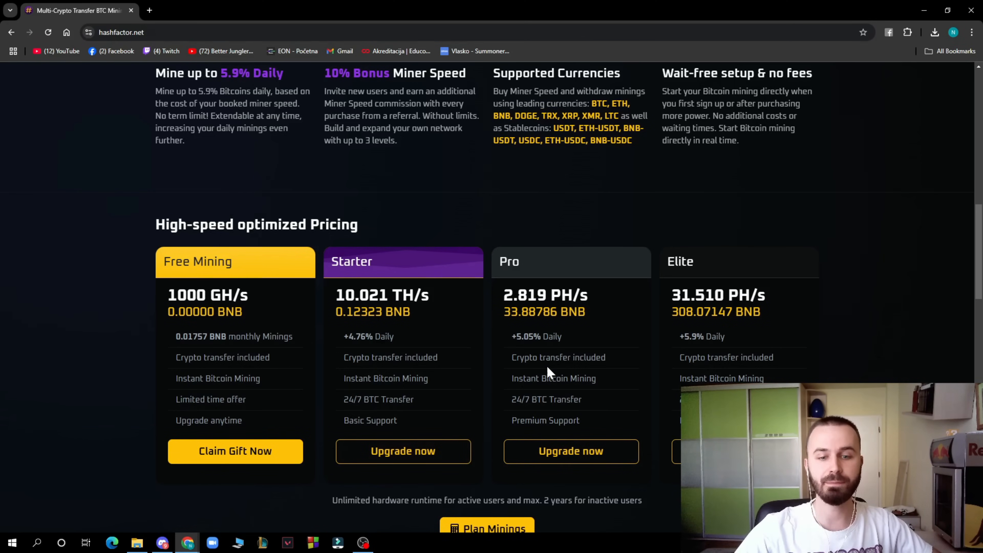
mouse_move(756, 252)
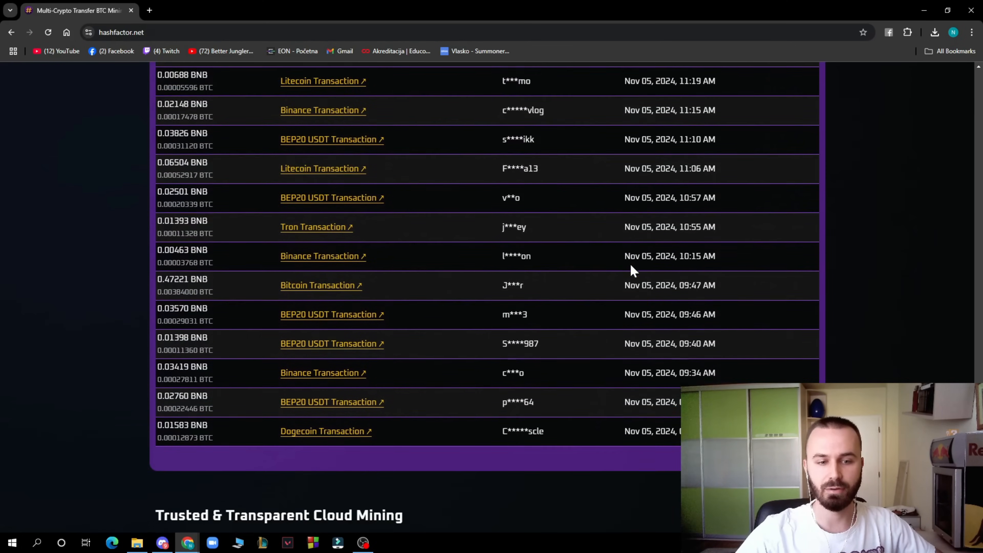
scroll(down, 3)
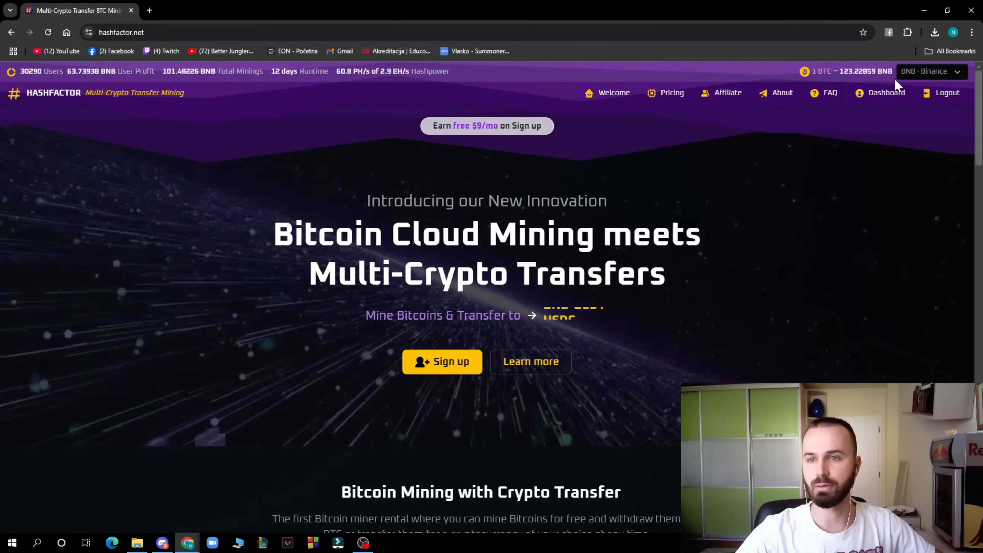
click(727, 93)
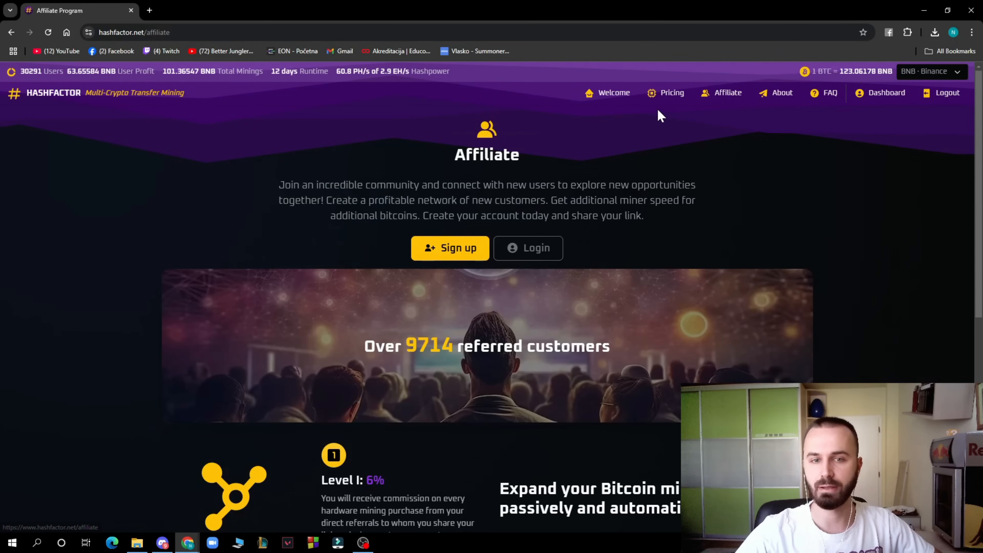
click(672, 92)
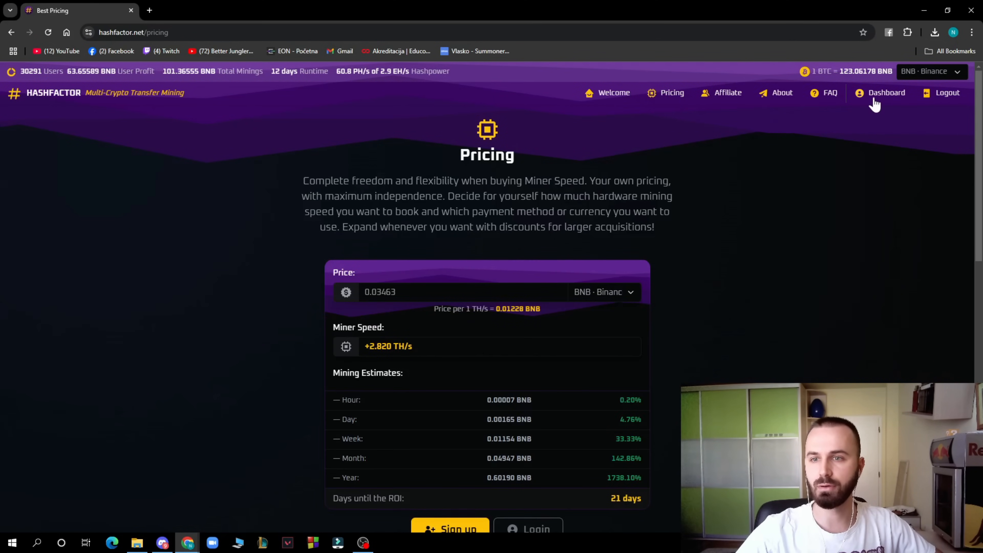
click(886, 92)
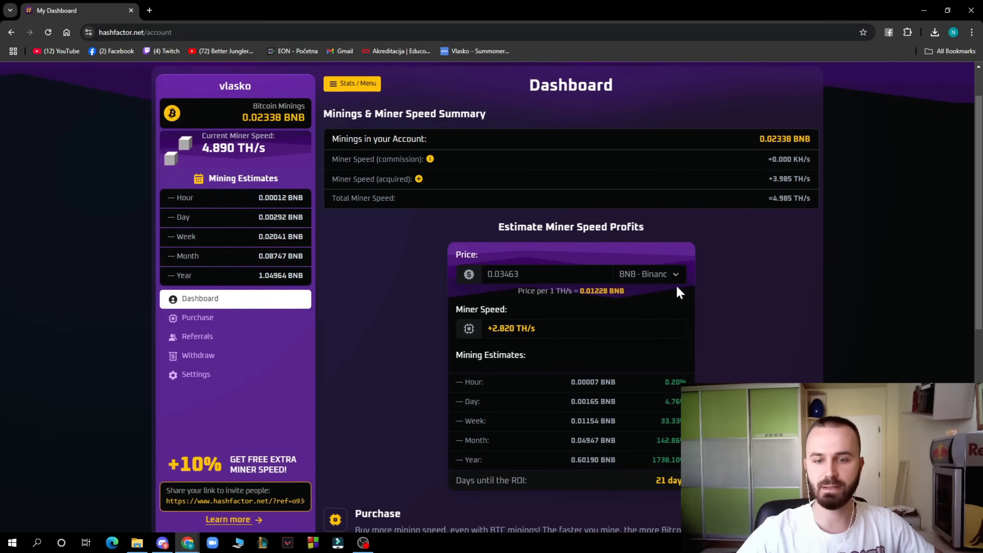
Step: Go to the Purchase page showing miner speed, costs and crypto payment limits
scroll(down, 3)
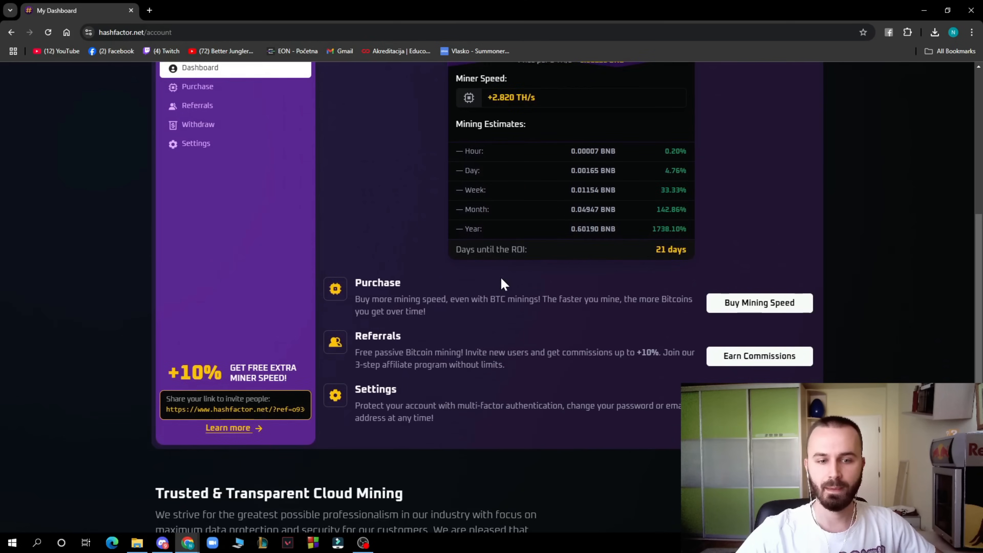
scroll(down, 3)
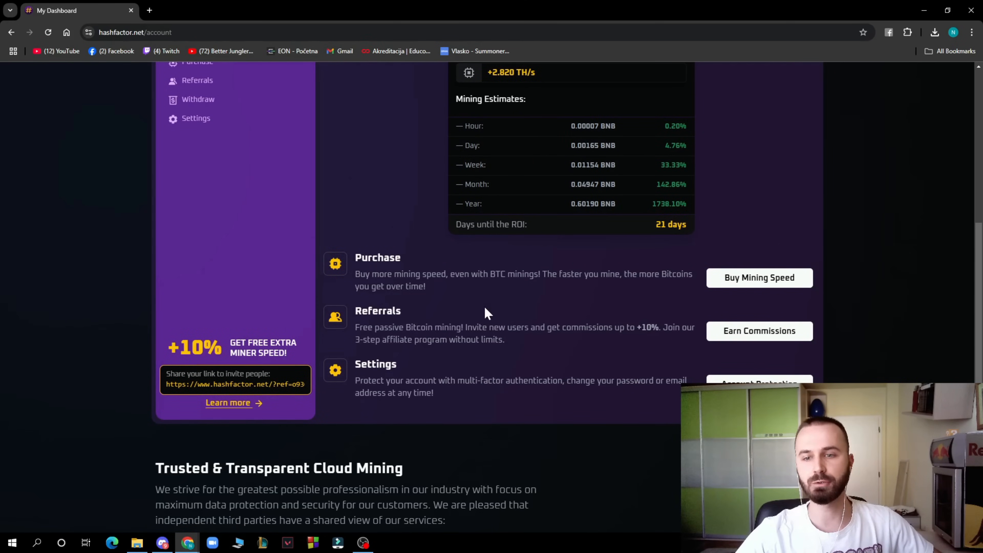
mouse_move(759, 332)
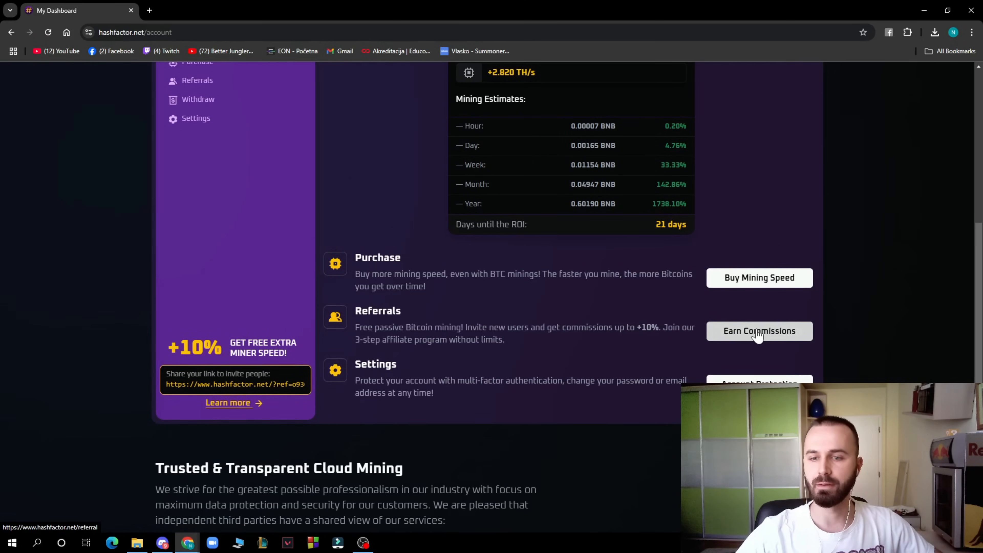
mouse_move(399, 272)
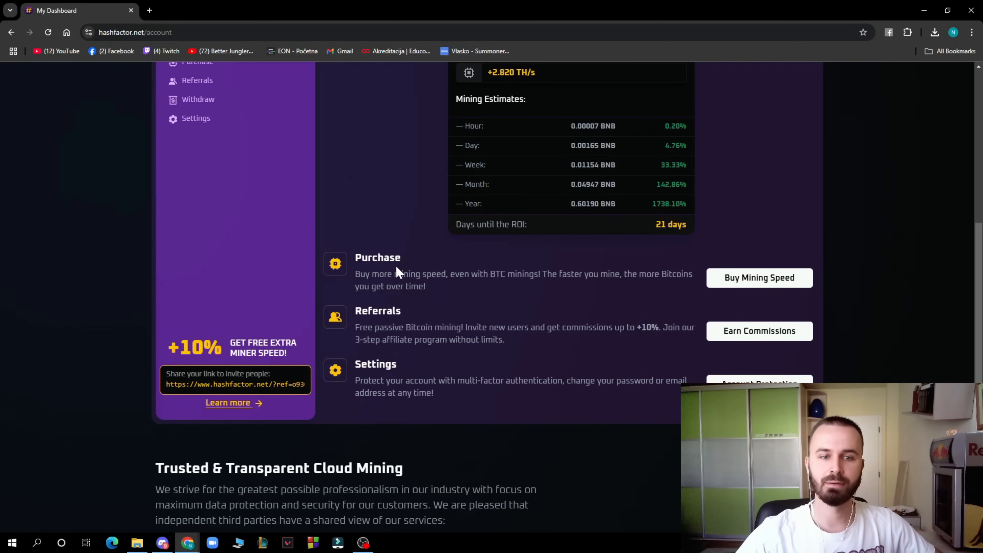
mouse_move(436, 216)
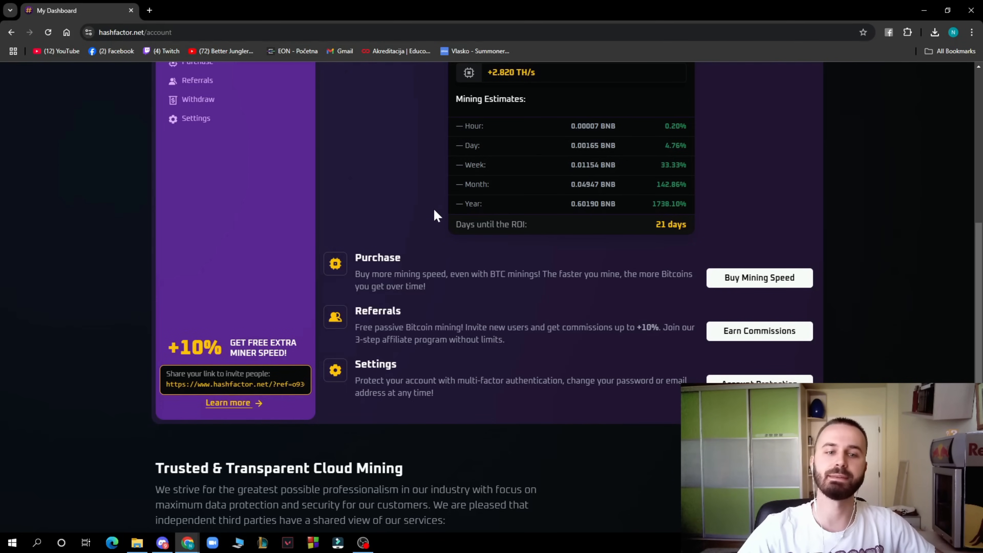
mouse_move(445, 206)
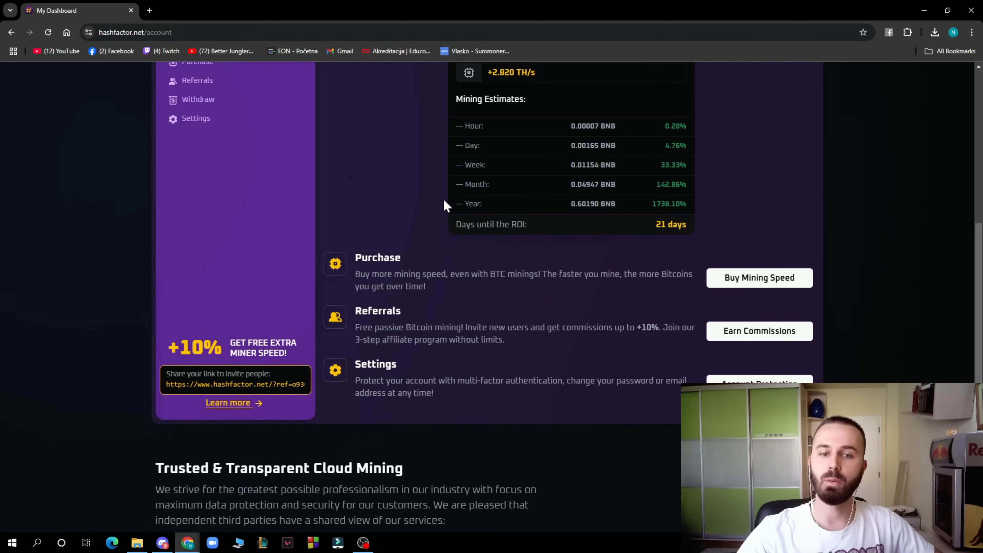
scroll(up, 3)
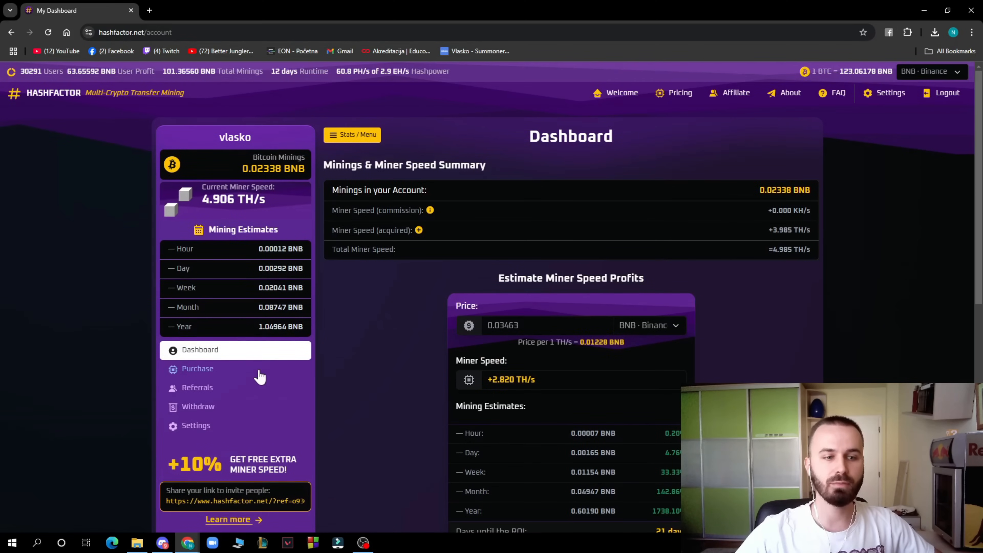
click(197, 368)
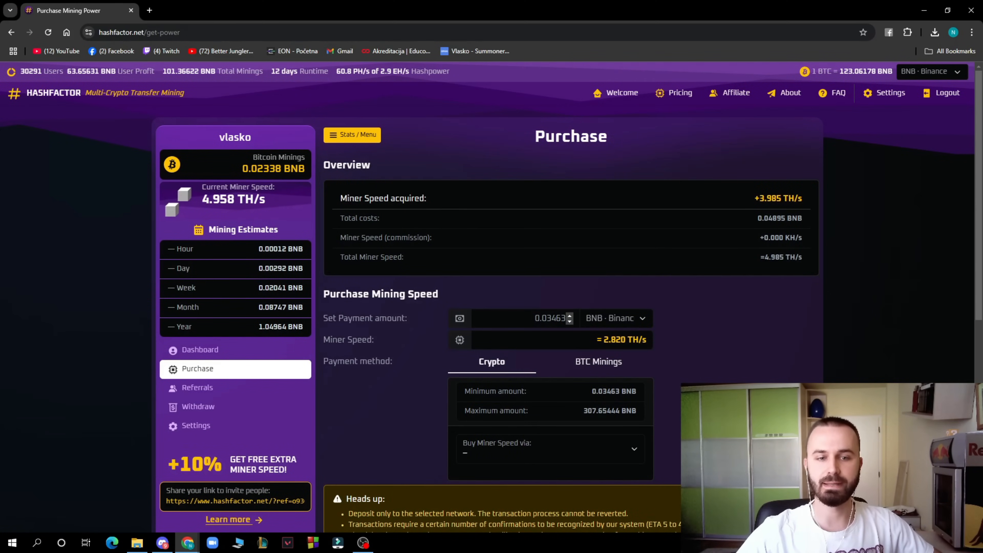
scroll(down, 3)
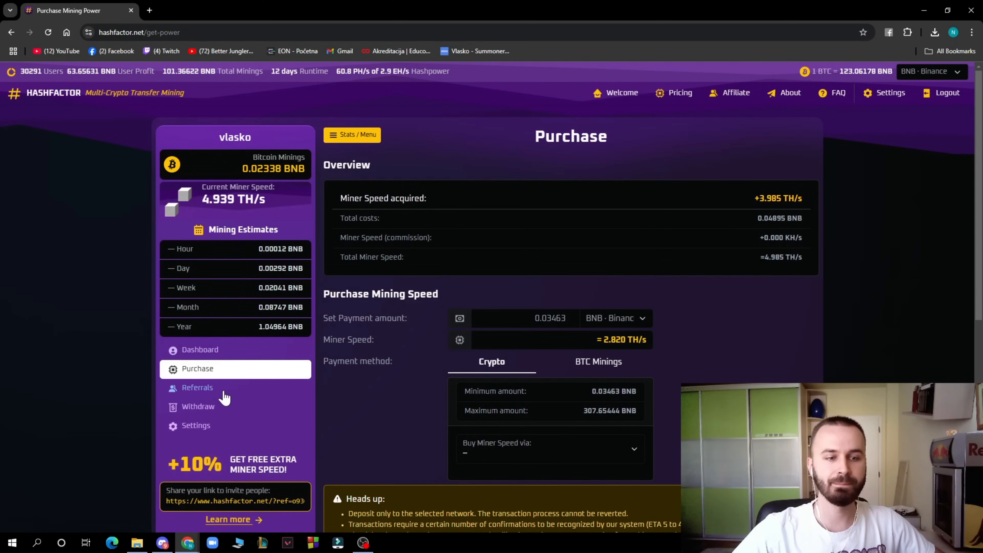
Step: View the Referrals page with invite link, commission levels and advertising banners
click(197, 387)
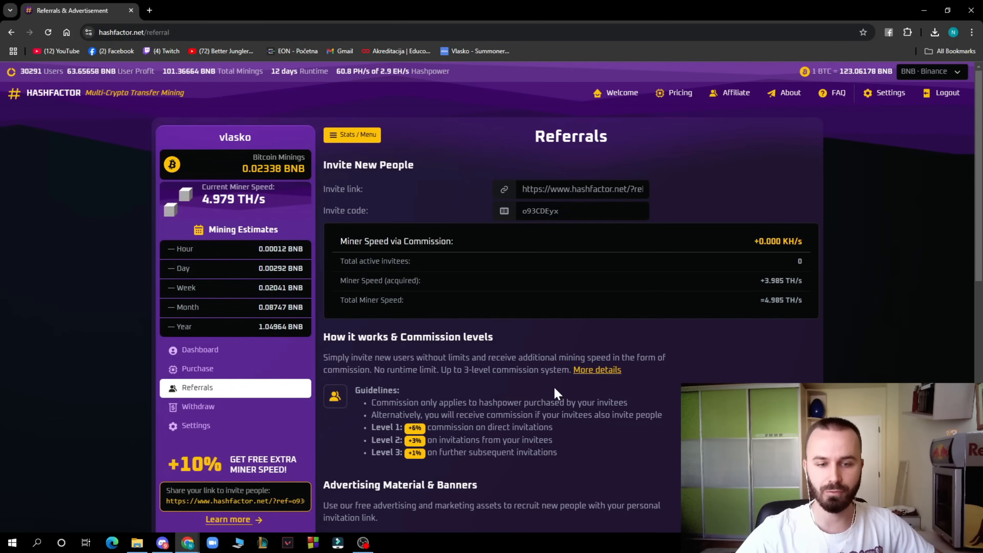
scroll(down, 3)
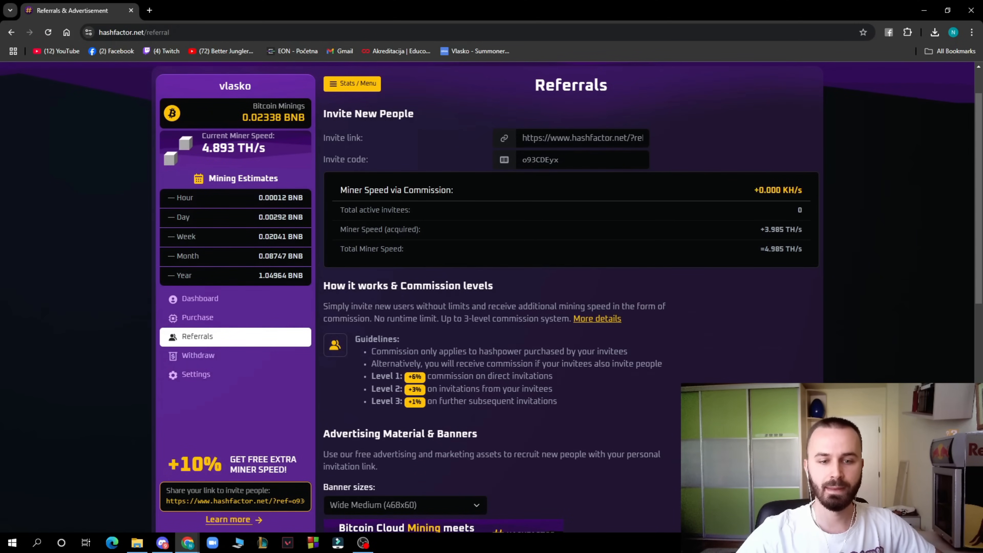
scroll(down, 3)
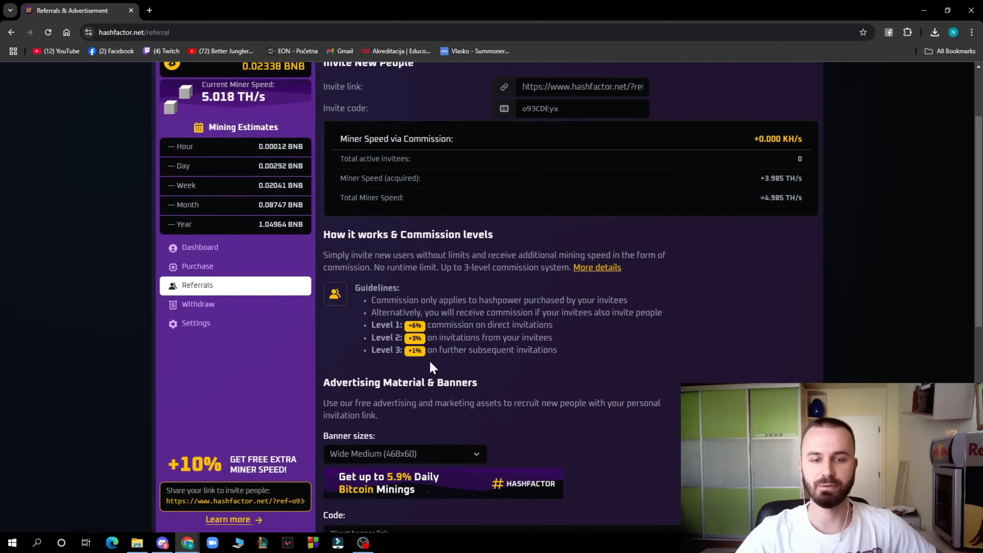
scroll(down, 3)
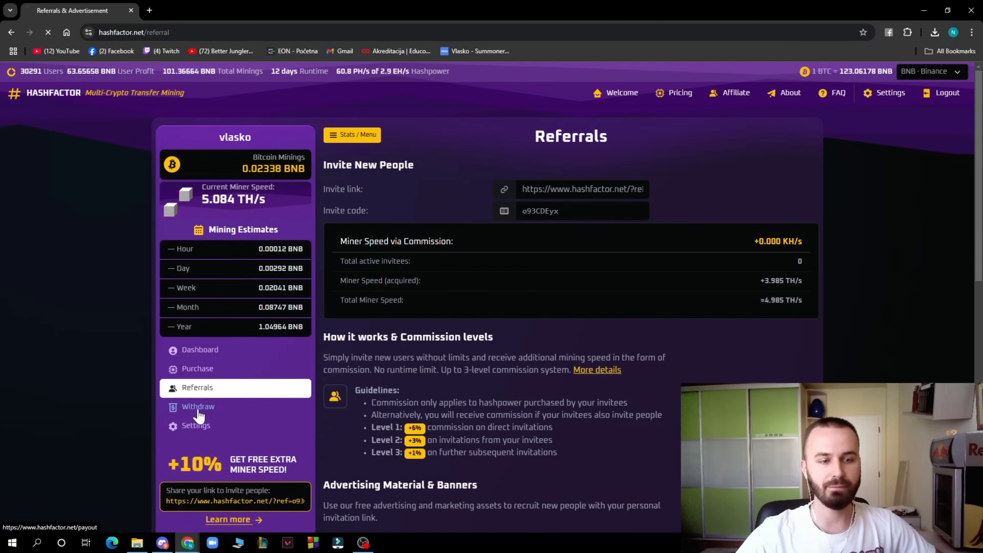
Step: On the Withdraw page, enter a 0.02248 BNB payout with BNB-USDT BEP20 as exchange currency
click(198, 406)
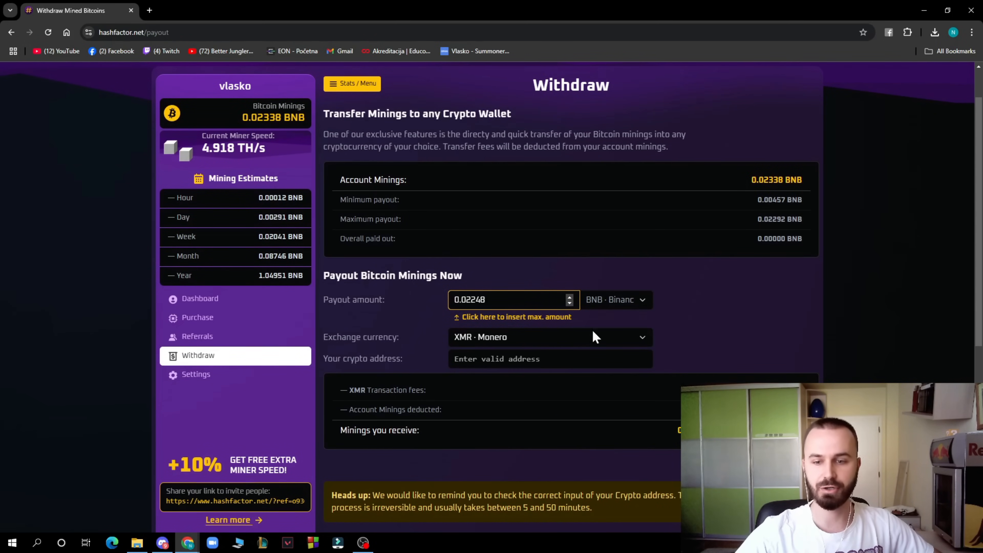
click(508, 299)
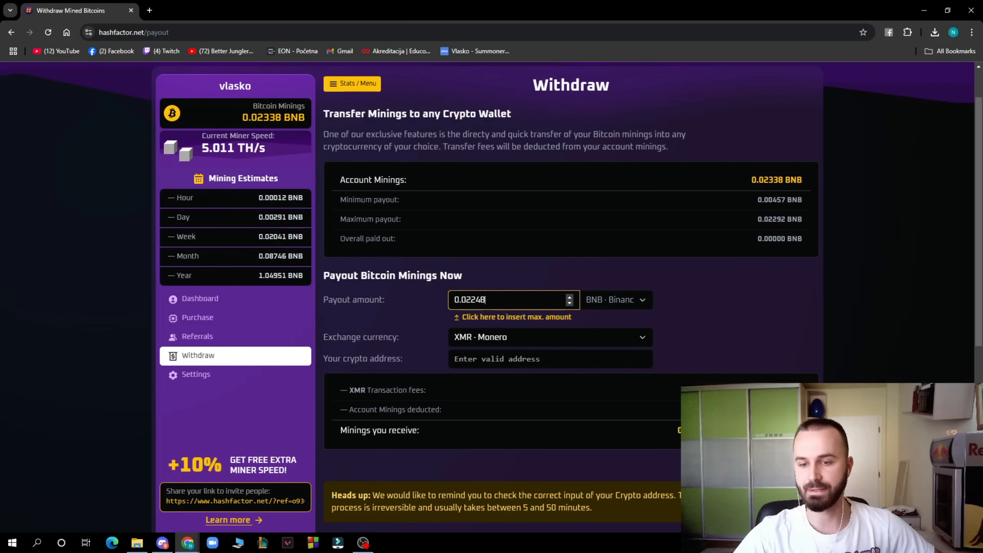
click(550, 358)
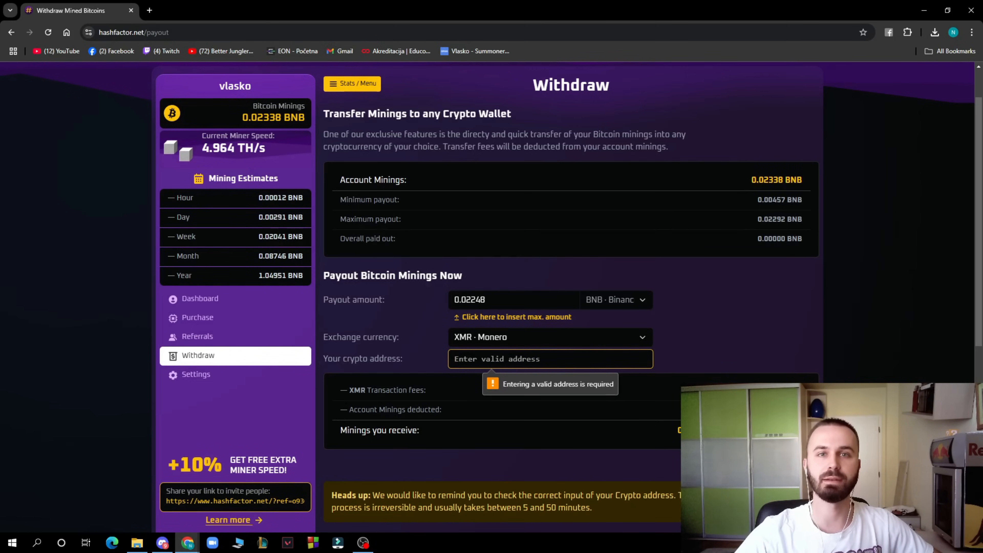
click(550, 337)
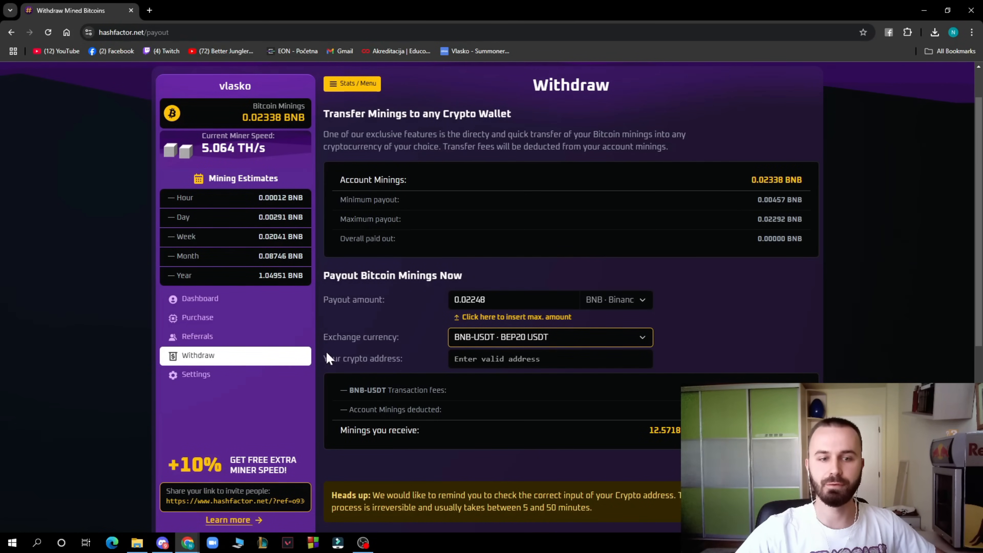
click(549, 358)
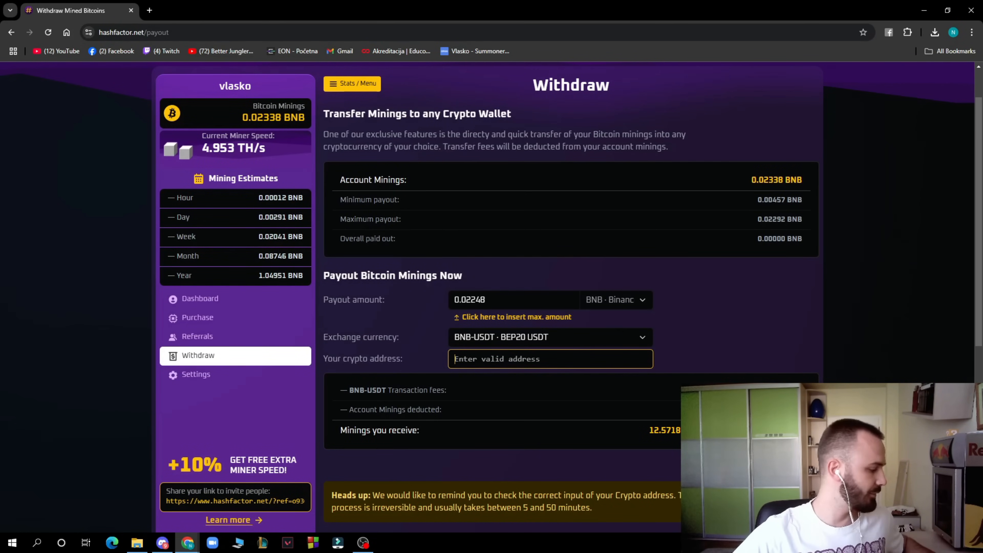
text(0x437C8F7741c327E913bB3c75CcDA20E560628035)
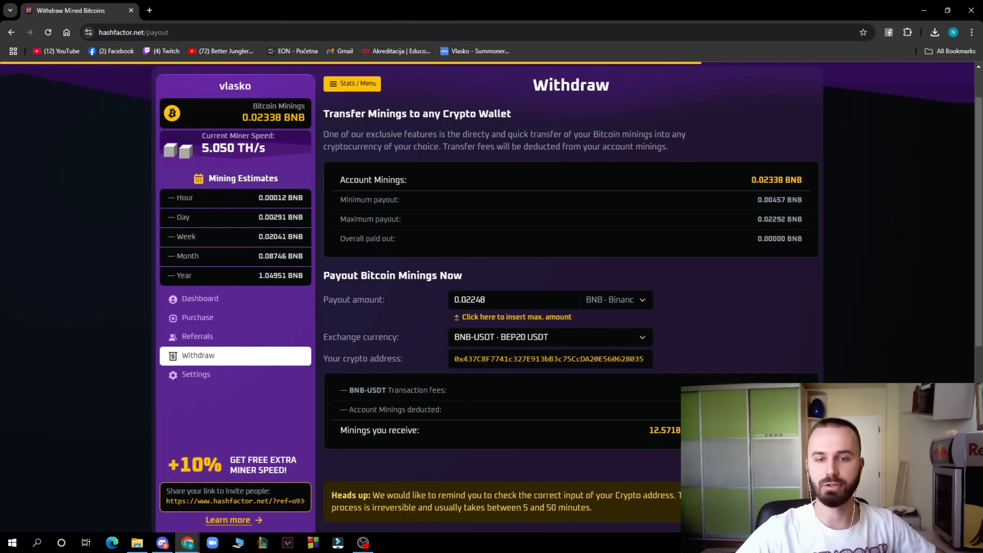
click(508, 299)
text(0.02210)
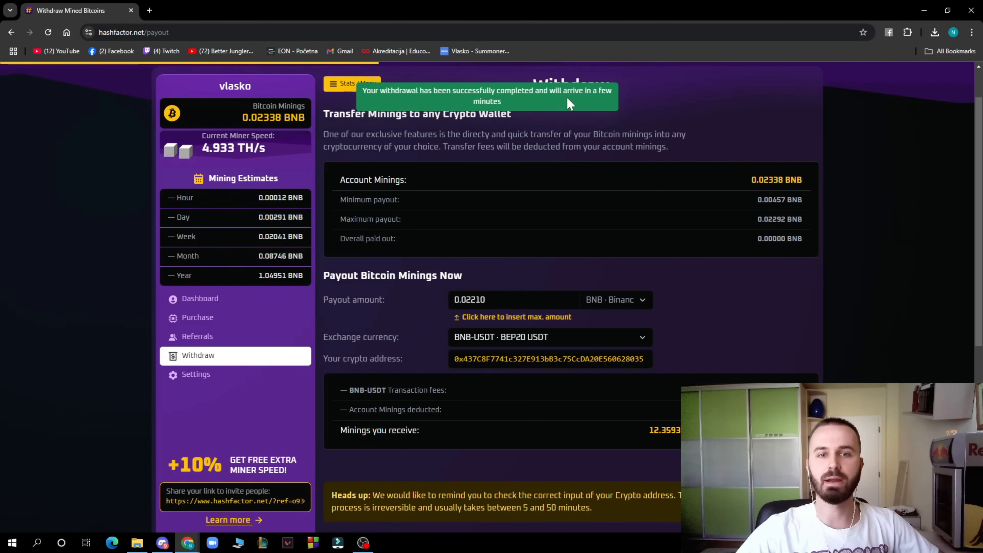
Step: Review the refreshed balance of about 0.00019 BNB, then bring up the browser extensions list
scroll(down, 3)
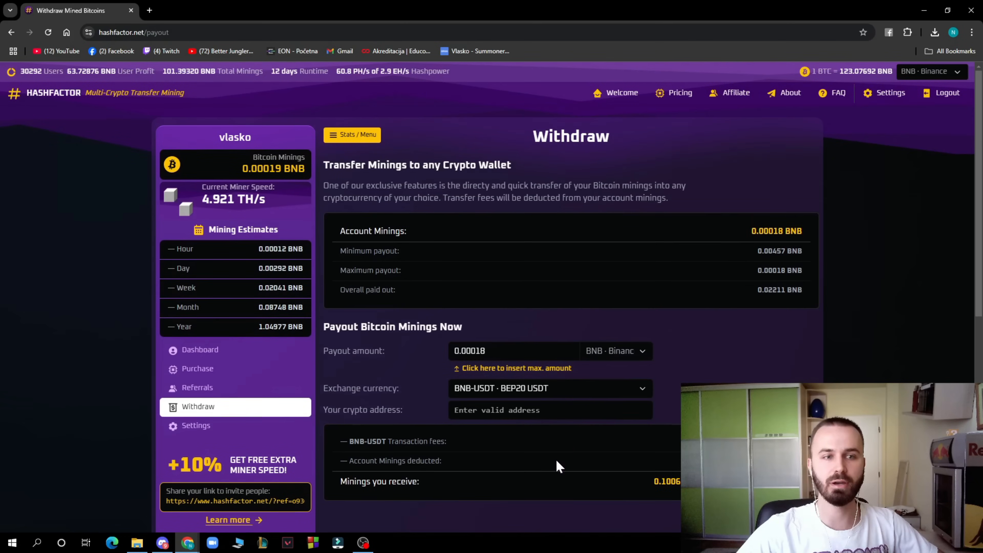
mouse_move(578, 441)
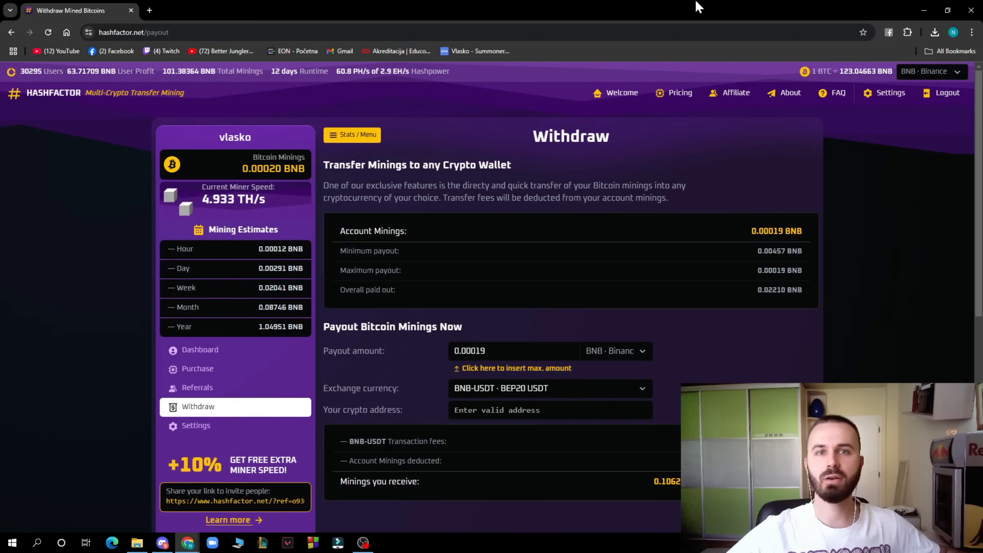
click(907, 32)
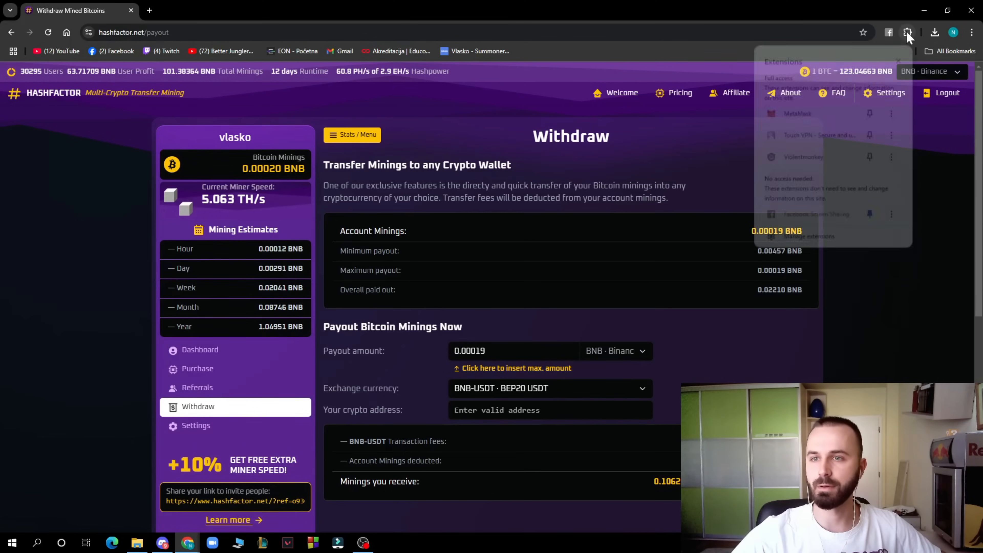